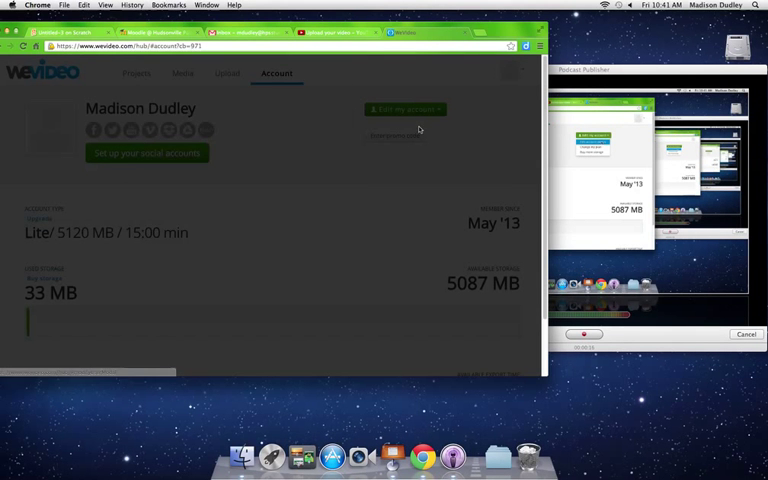
Reveal the Manage accounts list of linkable services from 'Set up your social accounts'.
left_click(404, 108)
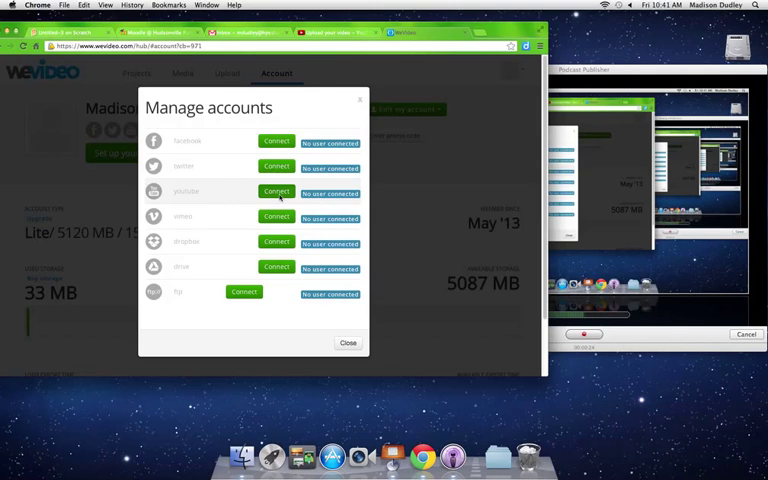
Connect YouTube, accept Google's permission request, and return to the account profile.
left_click(276, 192)
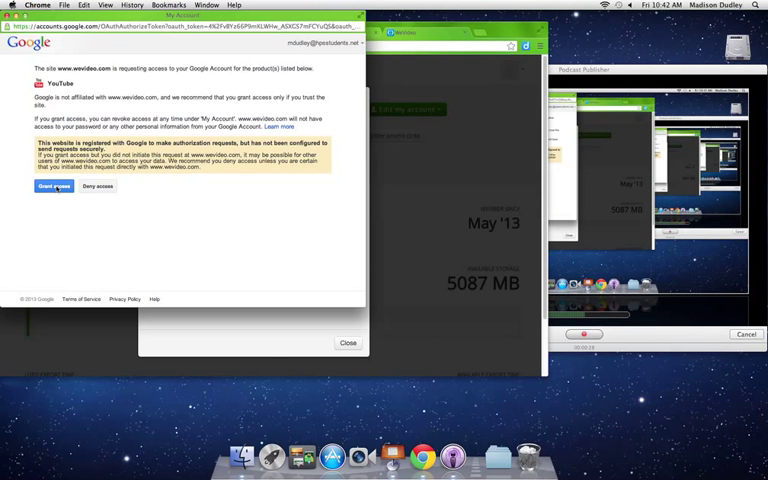
left_click(52, 188)
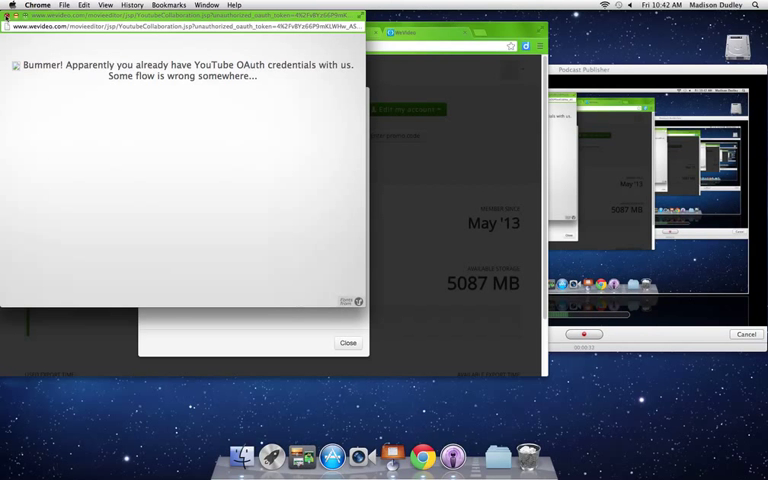
left_click(348, 342)
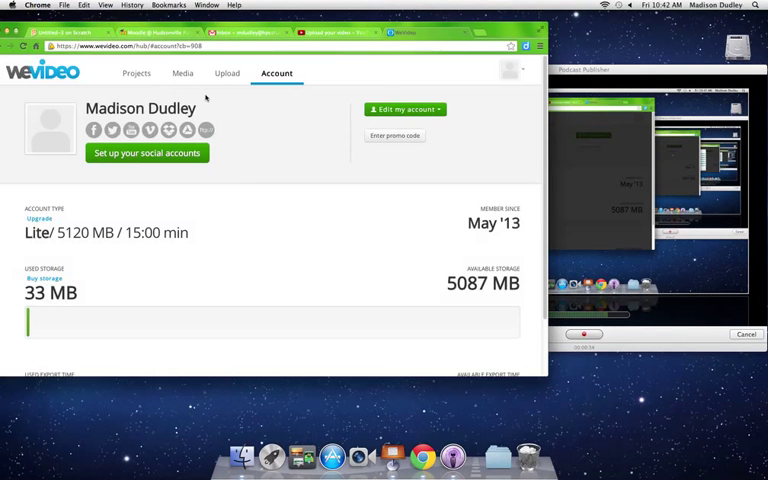
From the Projects list, start publishing the first untitled video with YouTube as a destination.
left_click(136, 76)
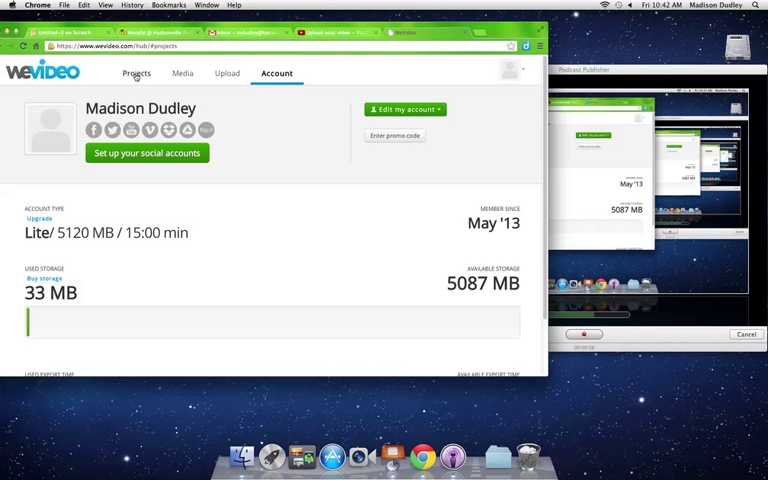
left_click(136, 72)
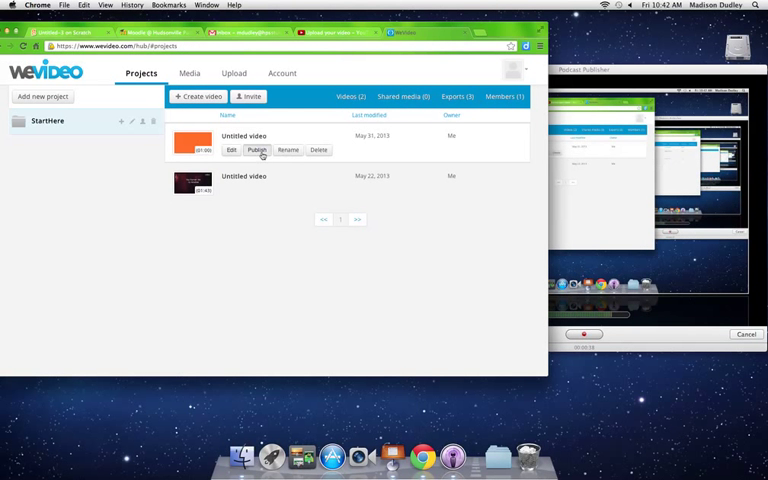
left_click(232, 150)
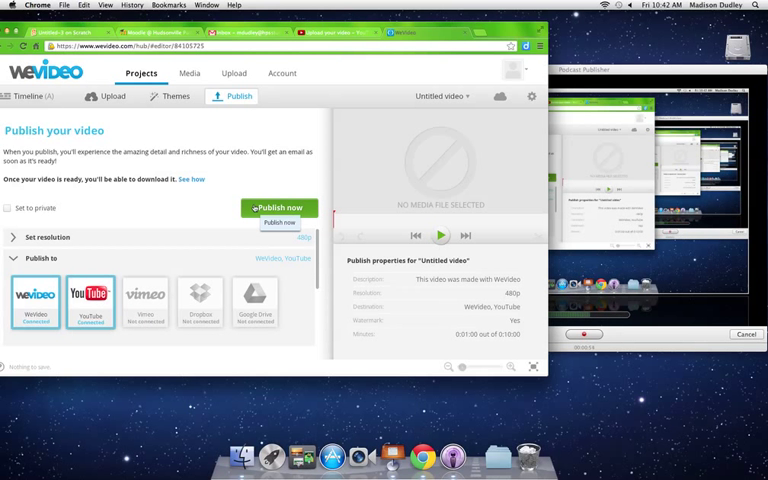
Publish the untitled video now and acknowledge the Thank you notice on the Congratulations page.
left_click(280, 208)
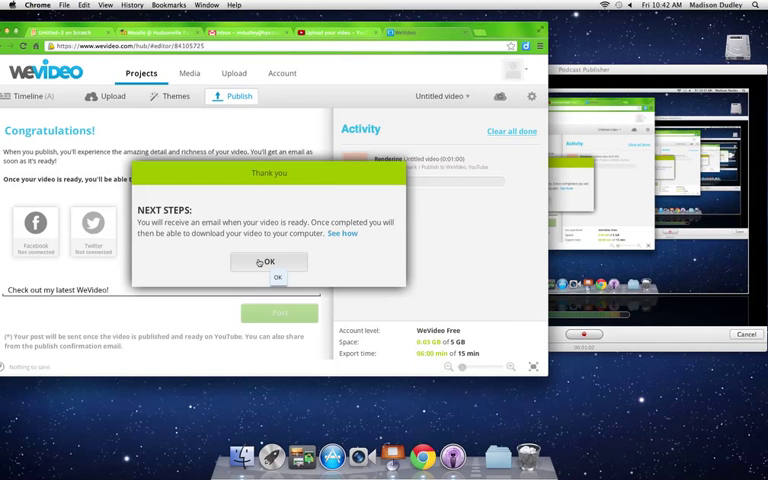
left_click(268, 262)
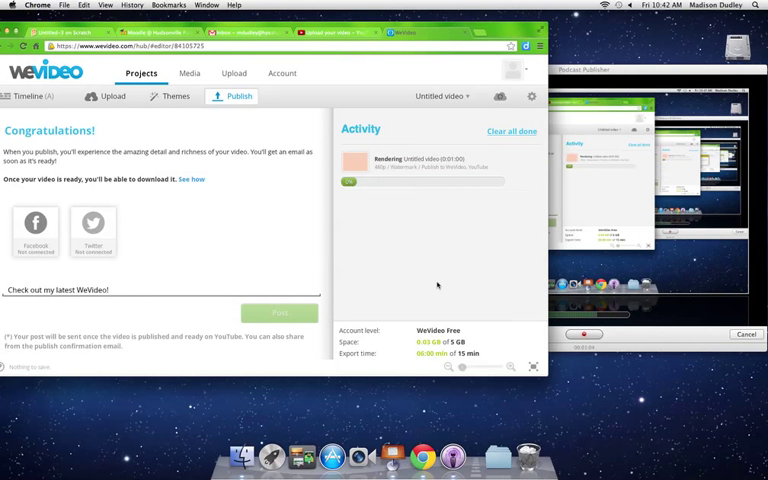